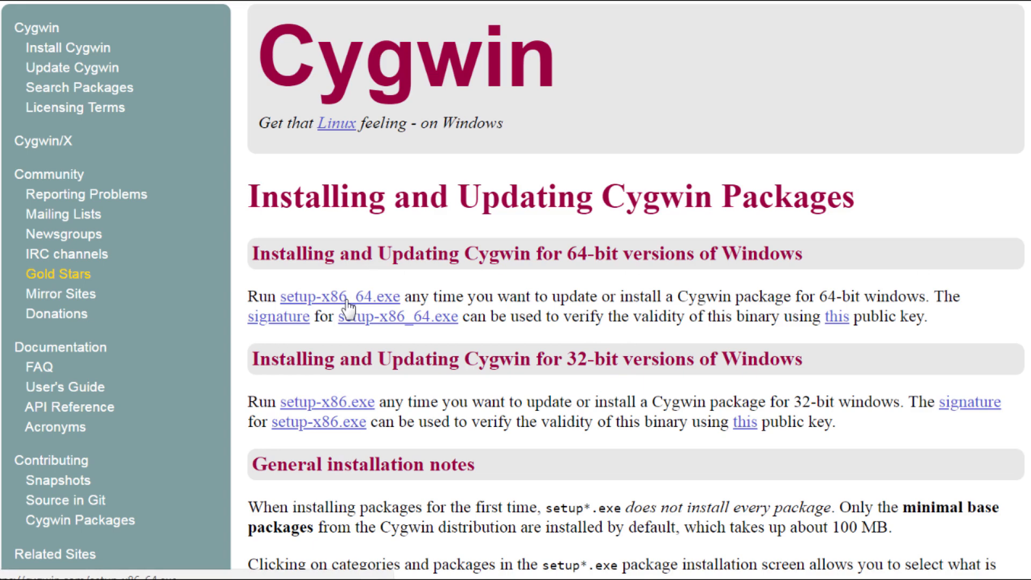
- Download setup-x86_64.exe from cygwin.com and run the downloaded installer
{"action": "left_click", "coordinate": [334, 296]}
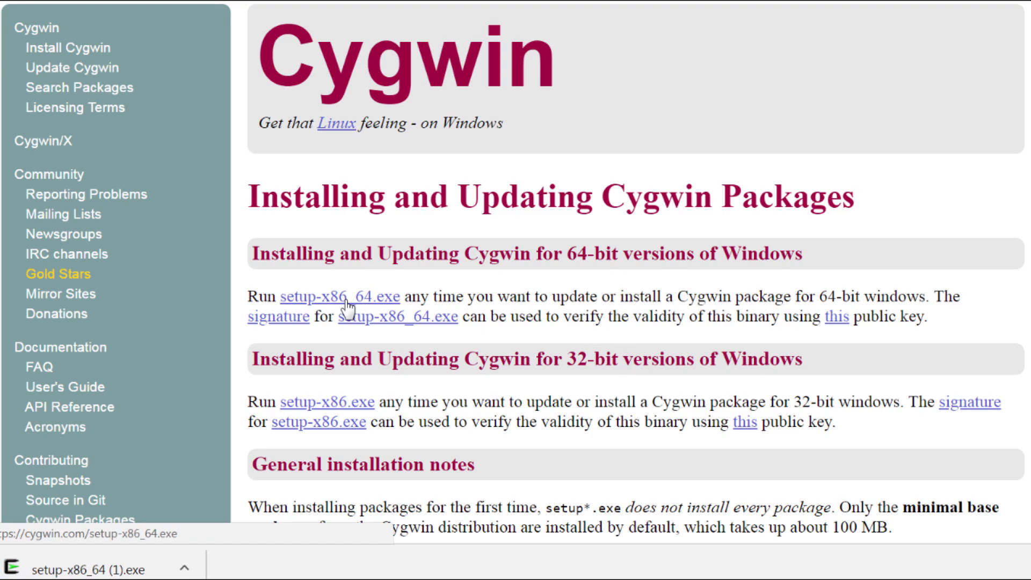
{"action": "left_click", "coordinate": [81, 570]}
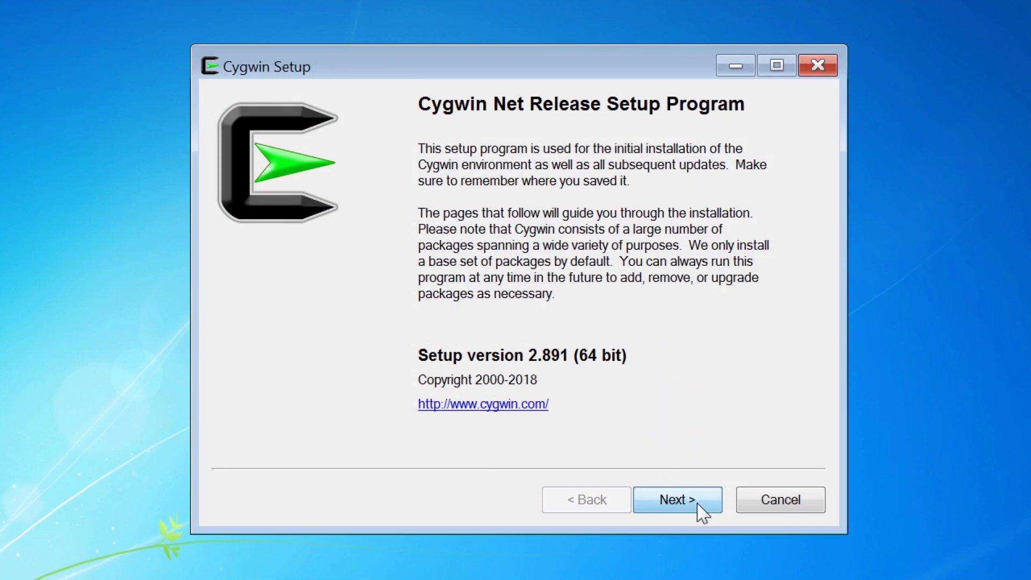
- Keep Install from Internet and the default root and local package directories
{"action": "left_click", "coordinate": [677, 499]}
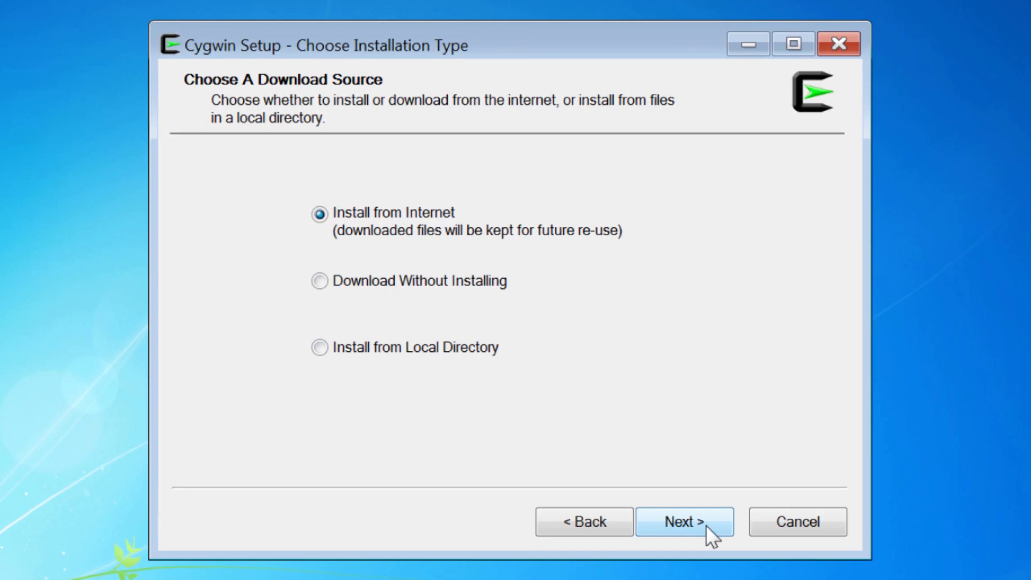
{"action": "left_click", "coordinate": [684, 521]}
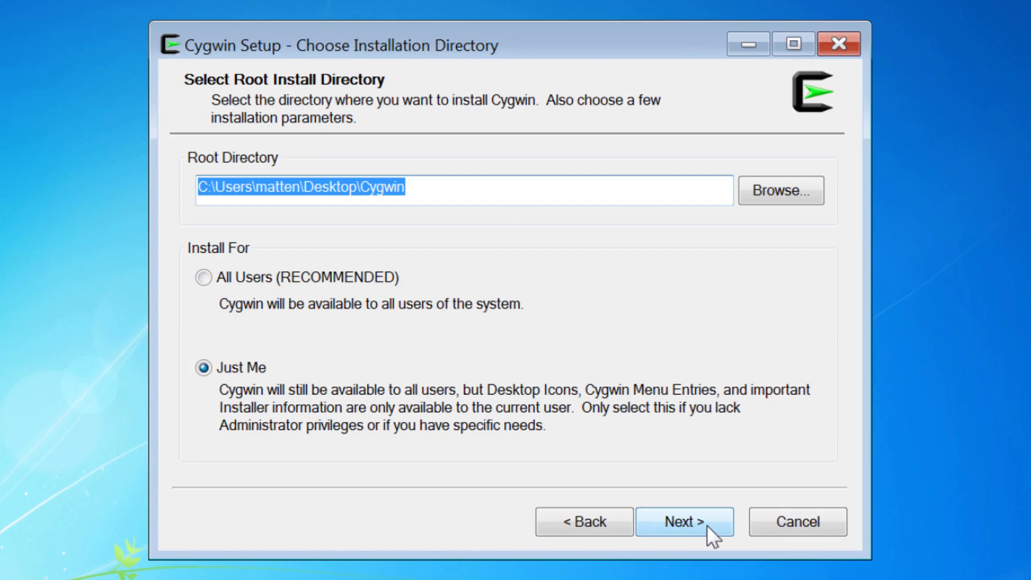
{"action": "left_click", "coordinate": [684, 521]}
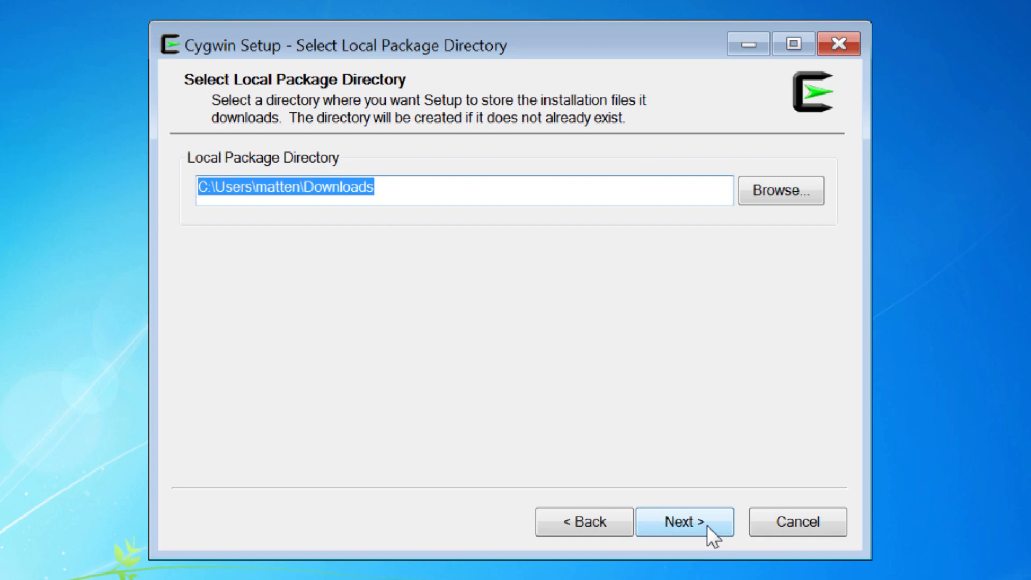
{"action": "left_click", "coordinate": [684, 521]}
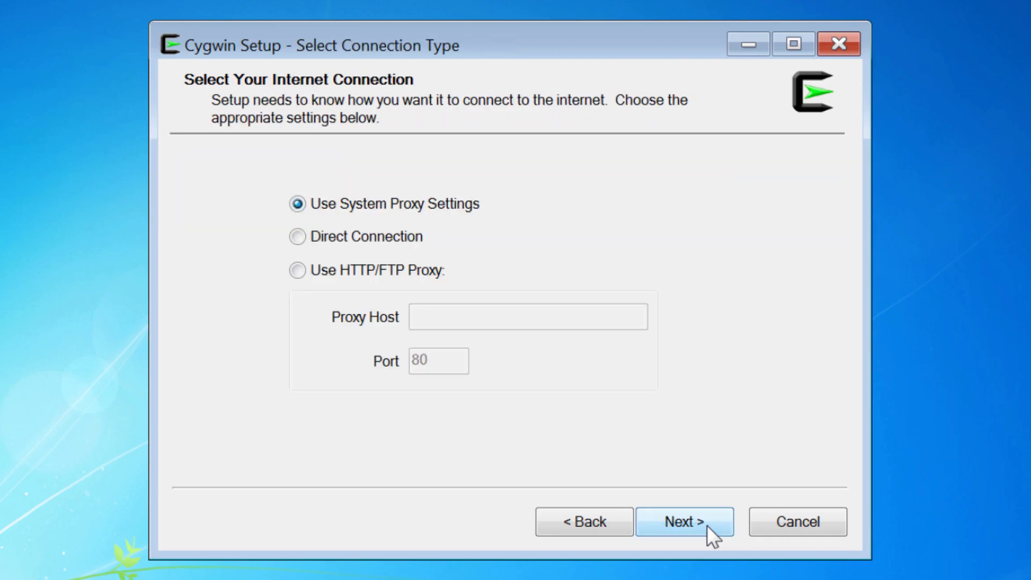
- Use a Direct Connection and the cygwin.mirror.constant.com download site
{"action": "left_click", "coordinate": [297, 237]}
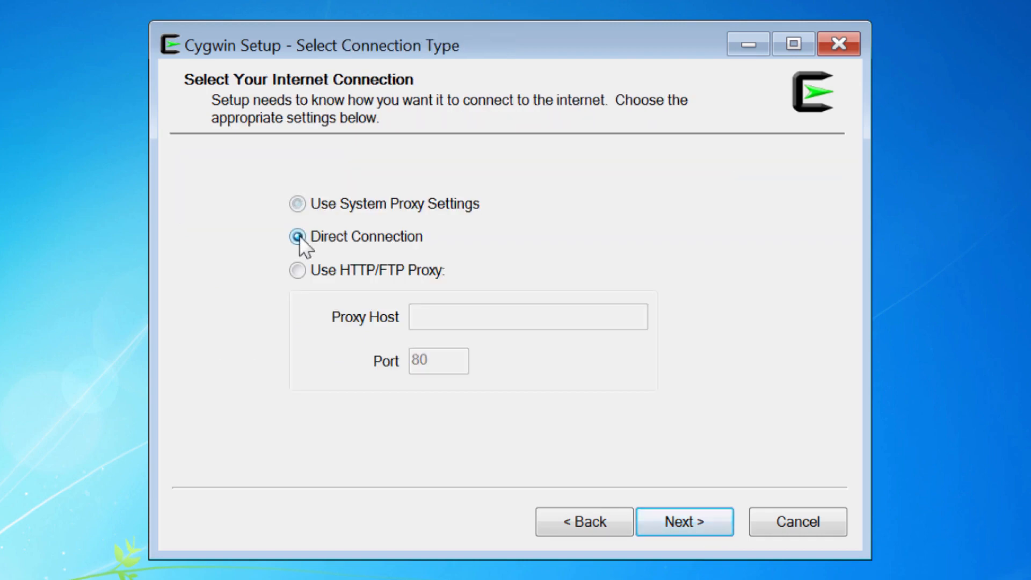
{"action": "left_click", "coordinate": [684, 521]}
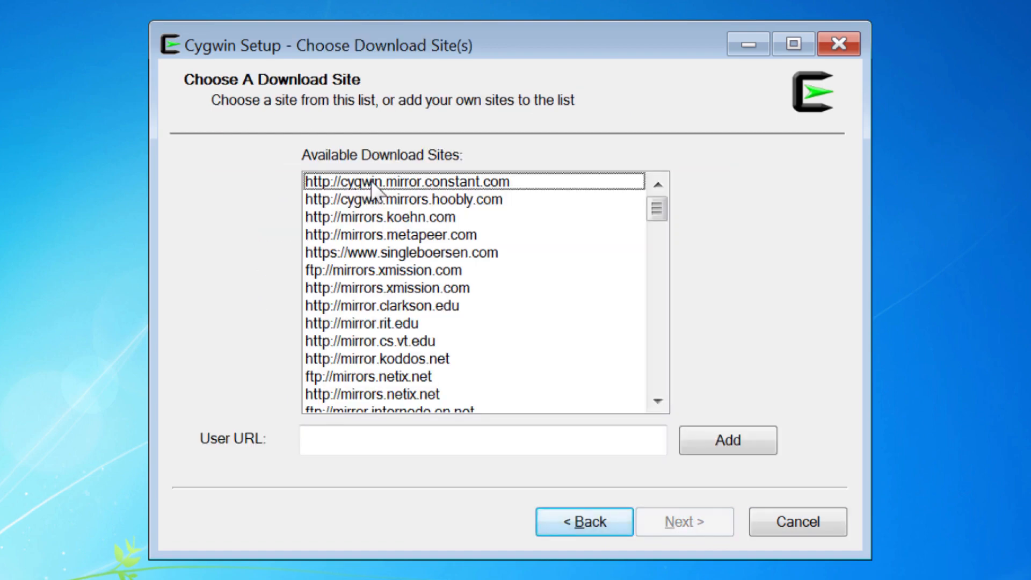
{"action": "left_click", "coordinate": [406, 181]}
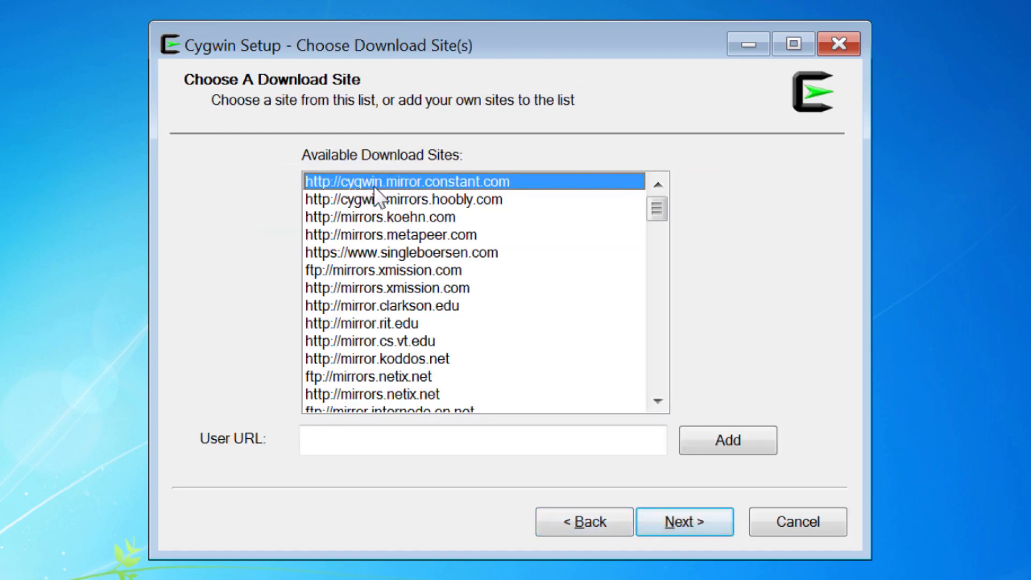
{"action": "left_click", "coordinate": [683, 521]}
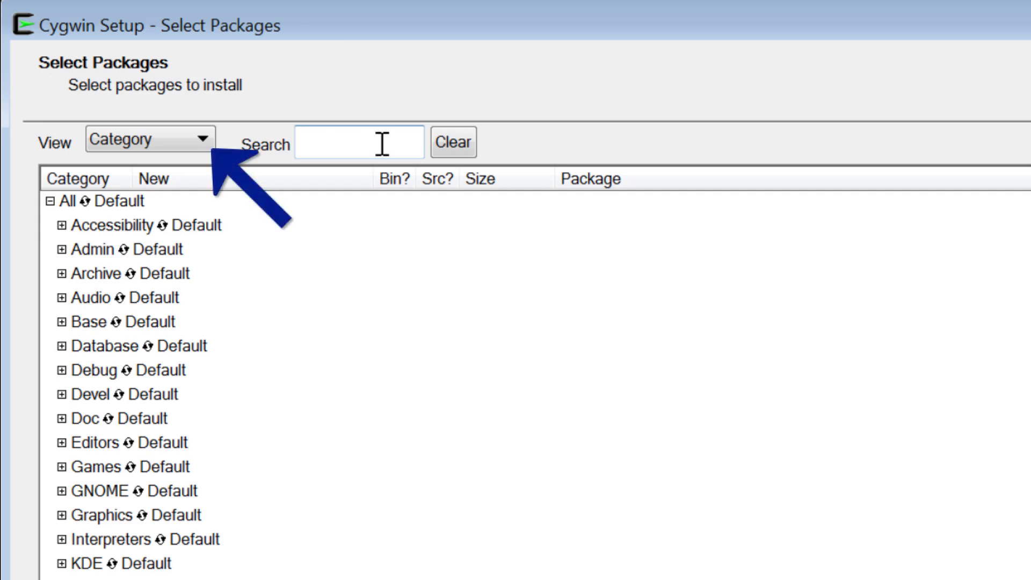
- Set the whole Perl category to Install and mark unzip under Archive for installation
{"action": "type", "text": "perl"}
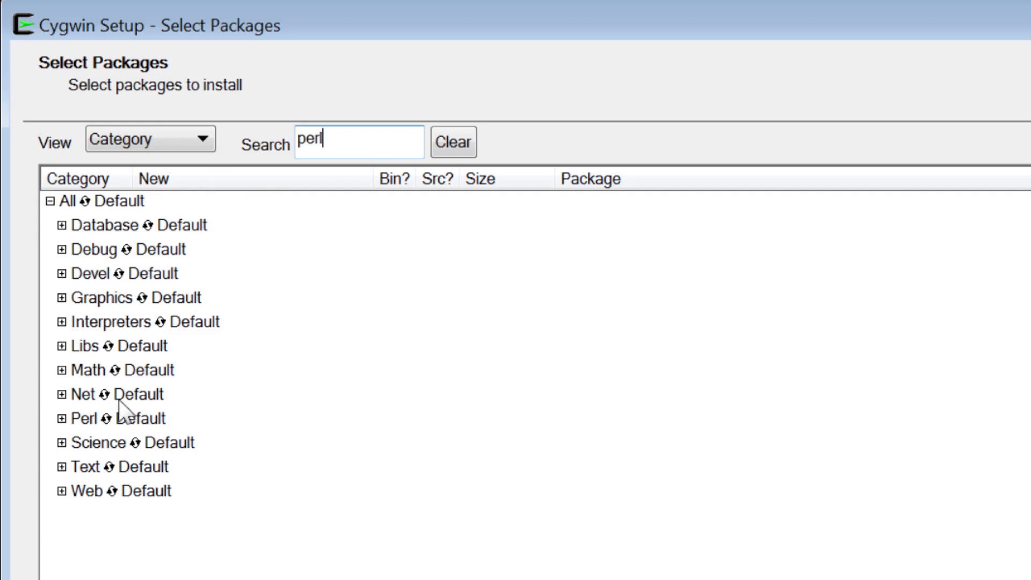
{"action": "left_click", "coordinate": [112, 418]}
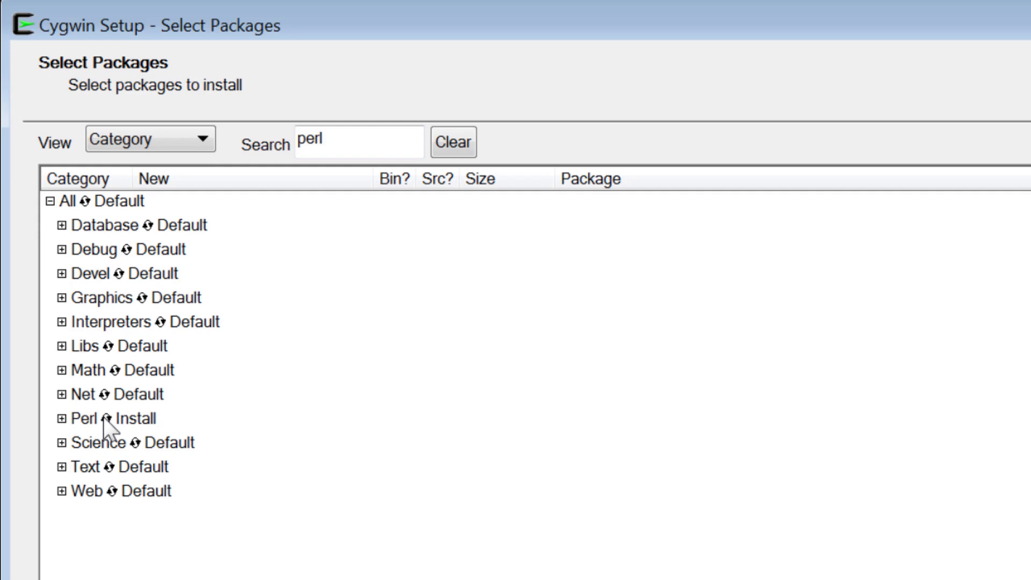
{"action": "left_click", "coordinate": [360, 141]}
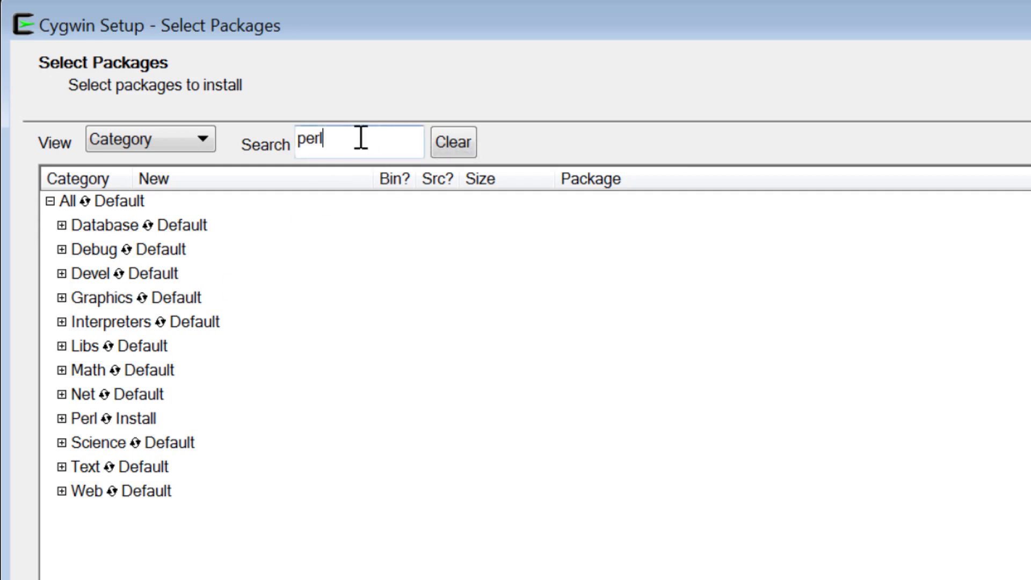
{"action": "type", "text": "unzip"}
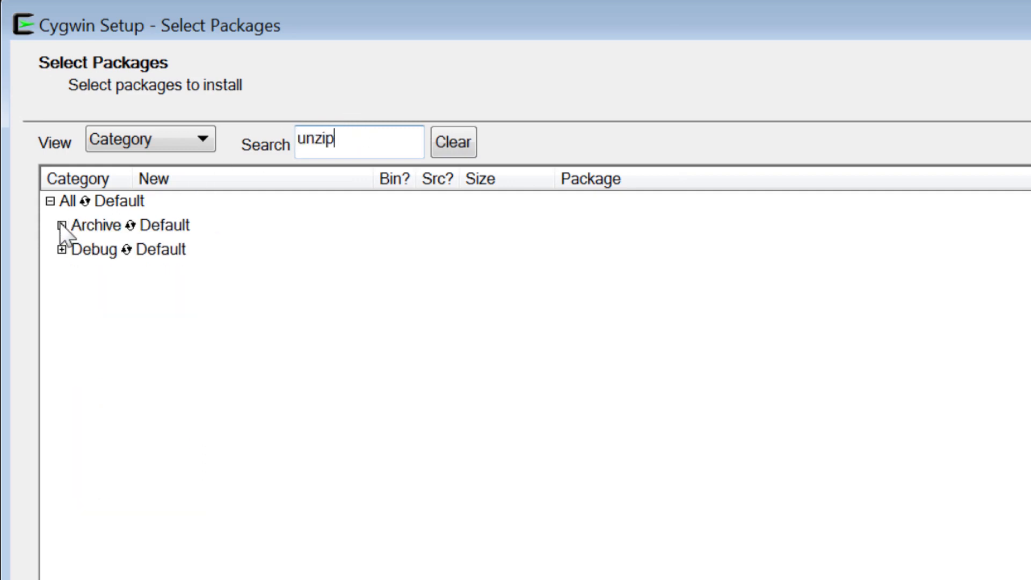
{"action": "left_click", "coordinate": [61, 225]}
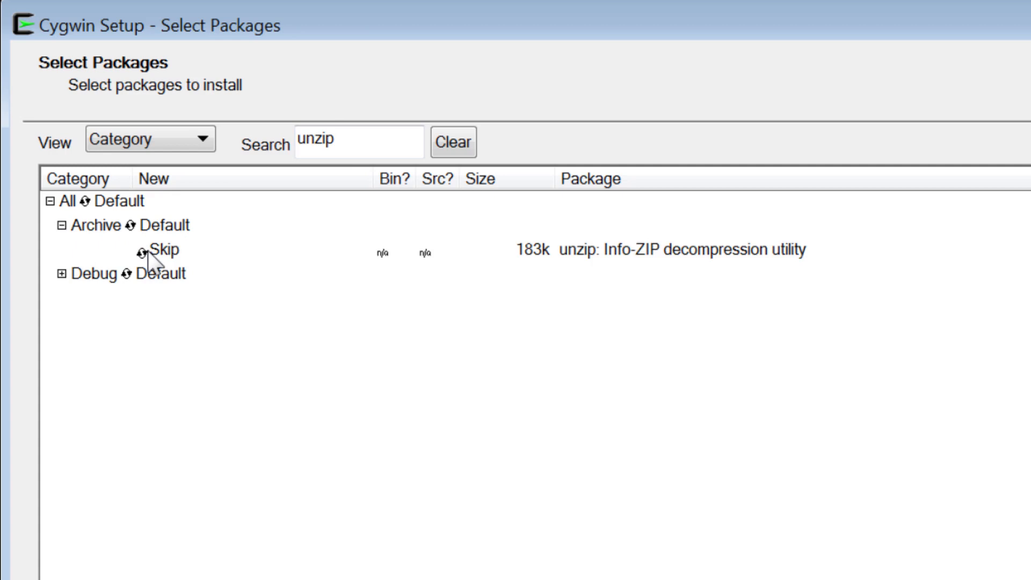
{"action": "left_click", "coordinate": [156, 252]}
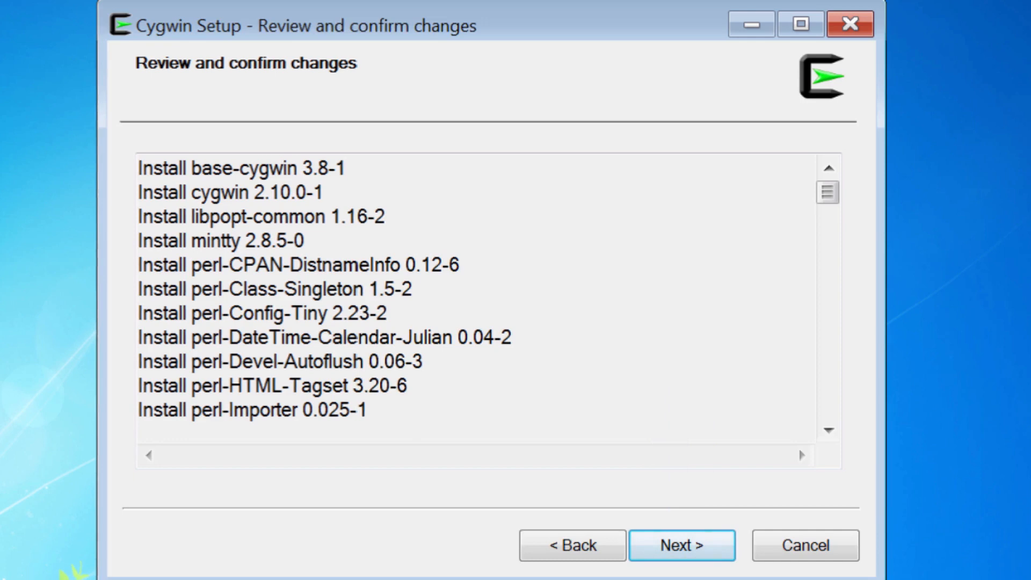
- Confirm the changes, pass the postinstall errors, and finish with desktop and Start Menu icons
{"action": "left_click", "coordinate": [681, 545]}
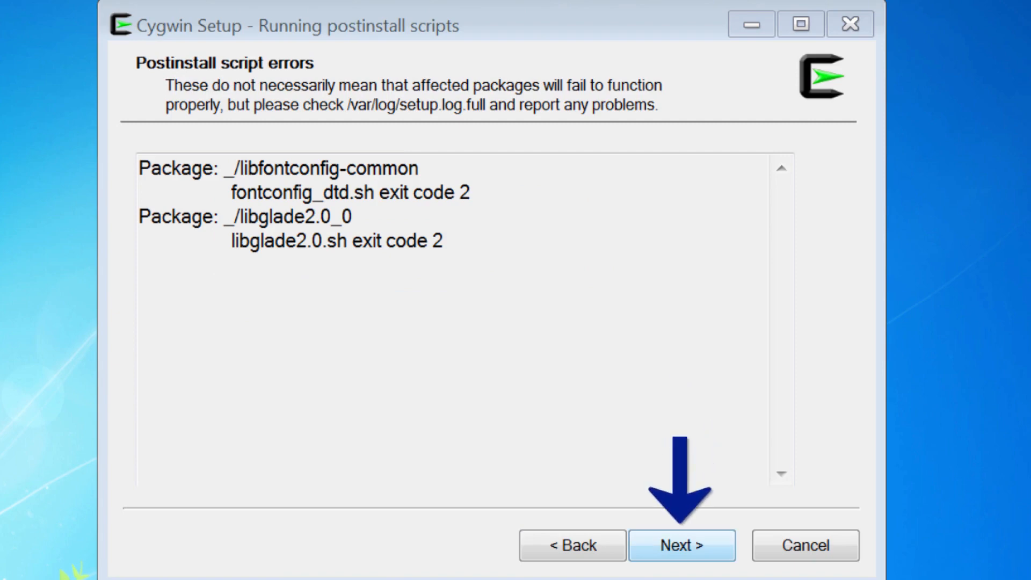
{"action": "left_click", "coordinate": [681, 544]}
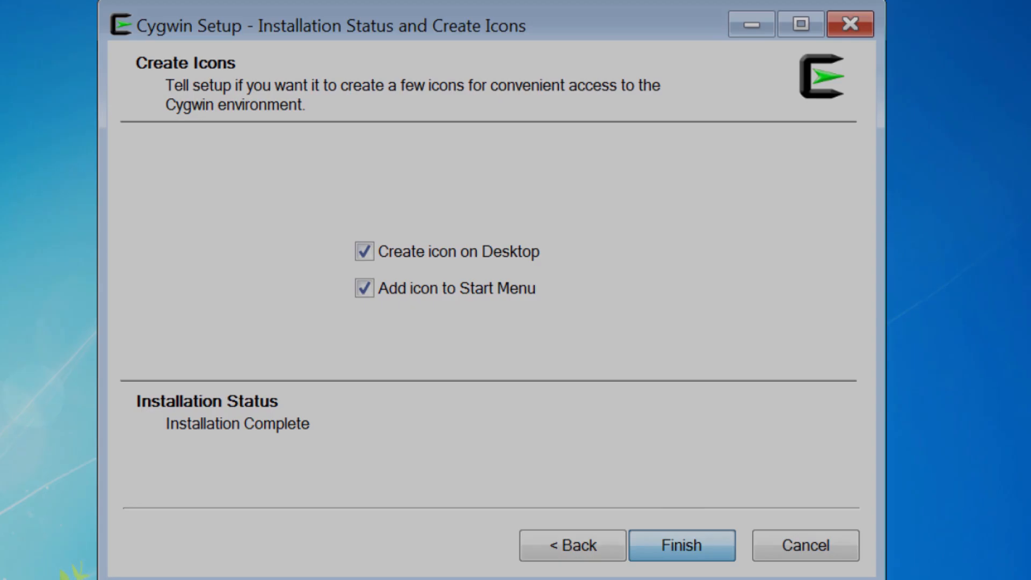
{"action": "left_click", "coordinate": [681, 545]}
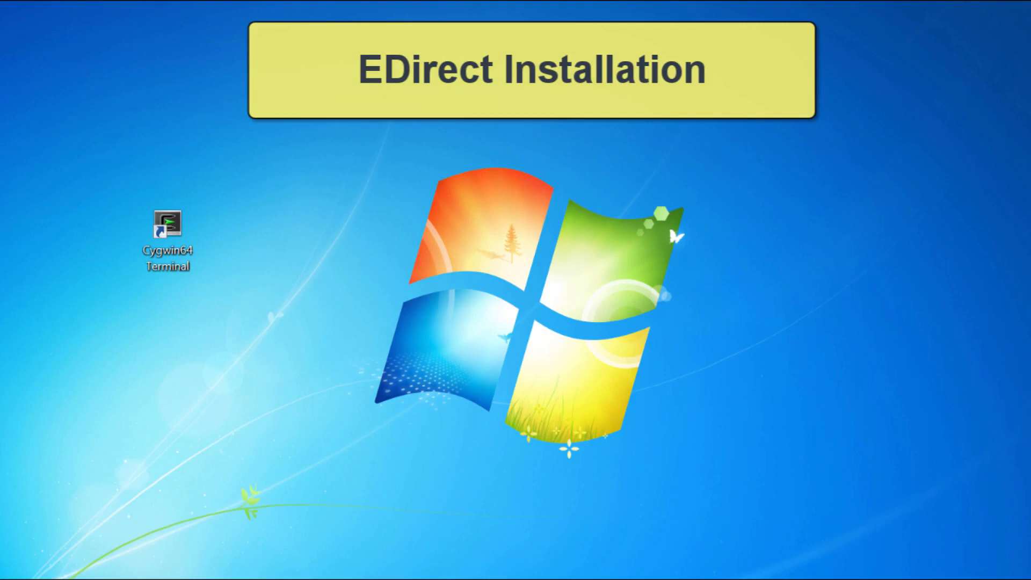
{"action": "mouse_move", "coordinate": [29, 266]}
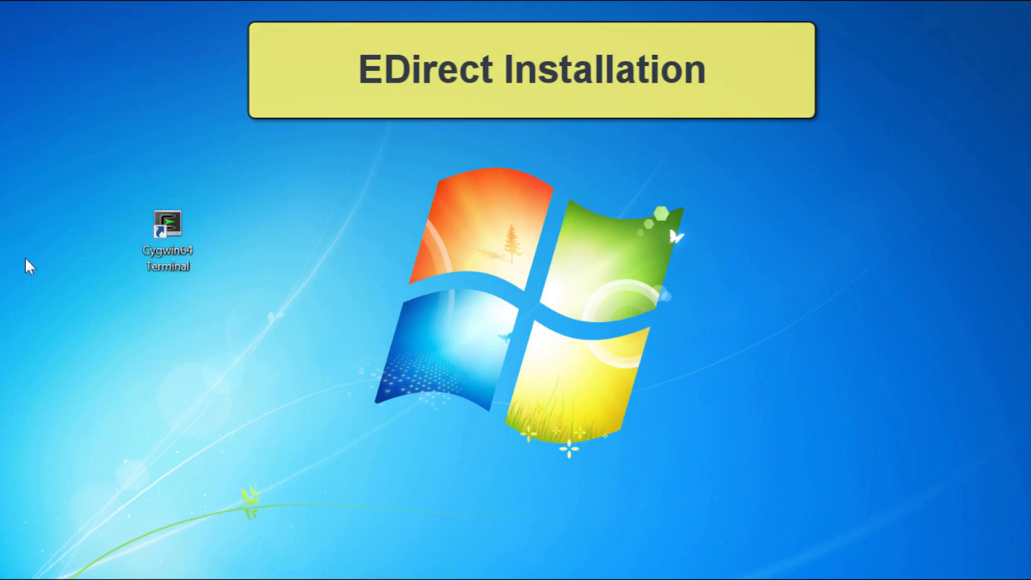
- Start the Cygwin64 Terminal from its desktop shortcut
{"action": "left_click", "coordinate": [166, 231]}
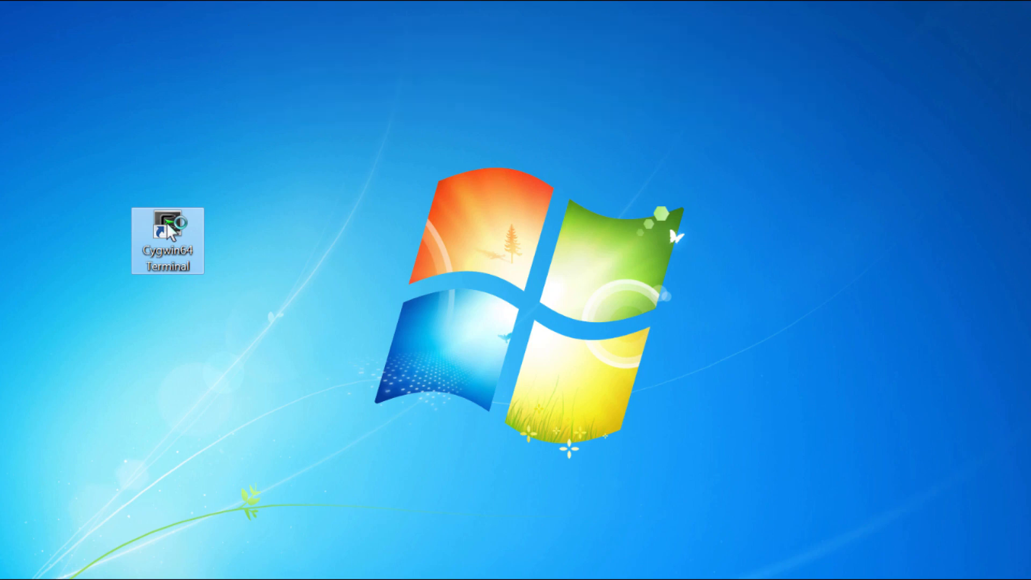
{"action": "double_click", "coordinate": [167, 227]}
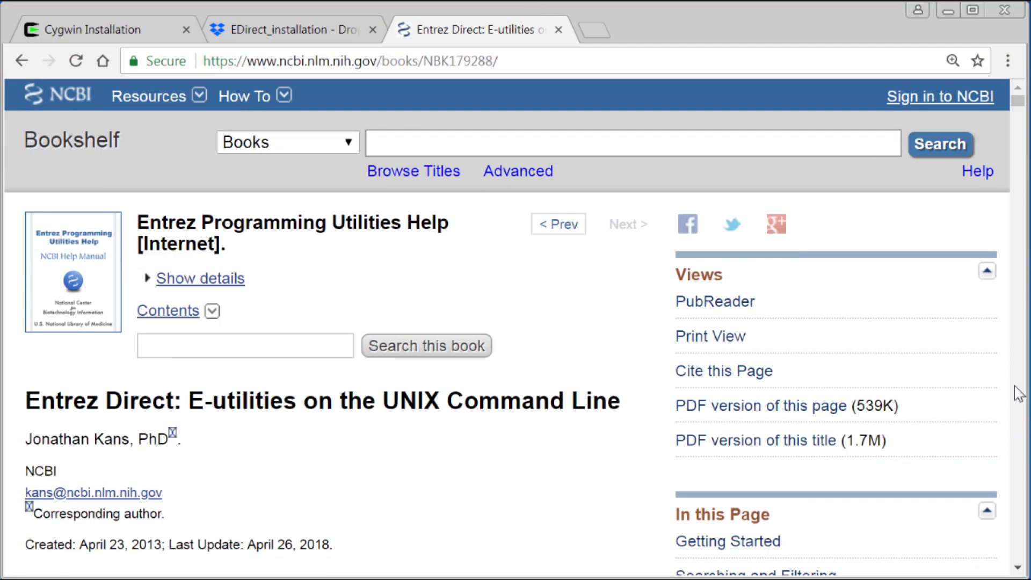
- Scroll the Entrez Direct Bookshelf page down to the Installation commands
{"action": "scroll", "scroll_direction": "down", "scroll_amount": 3}
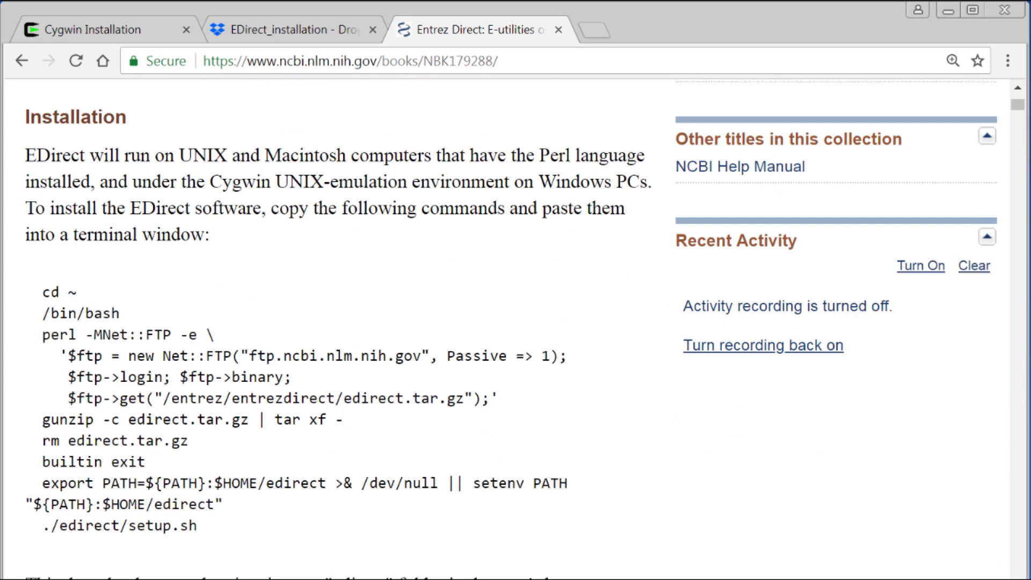
{"action": "scroll", "scroll_direction": "down", "scroll_amount": 3}
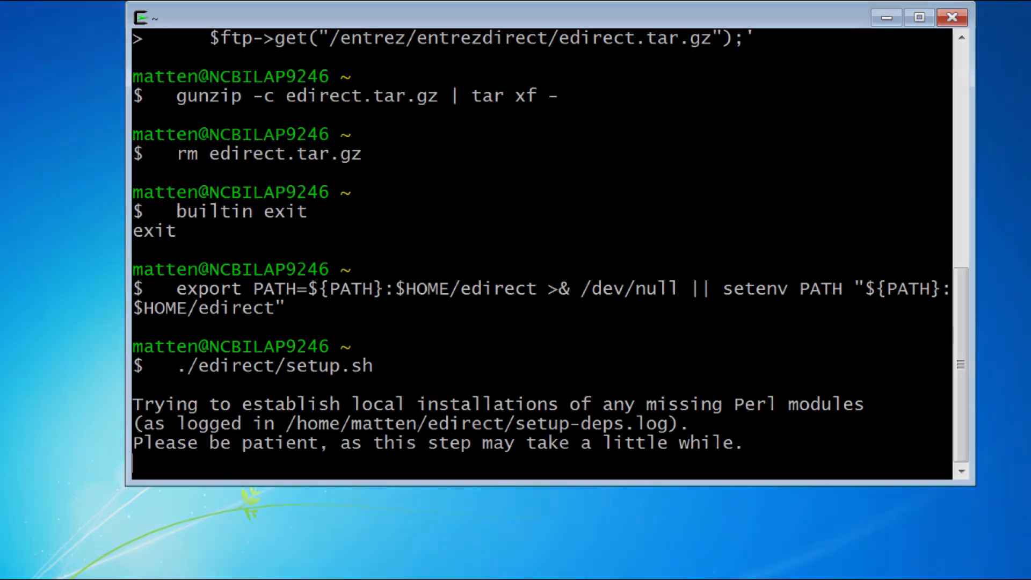
- Run esearch -version in the new terminal window, getting 'command not found'
{"action": "left_click", "coordinate": [919, 17]}
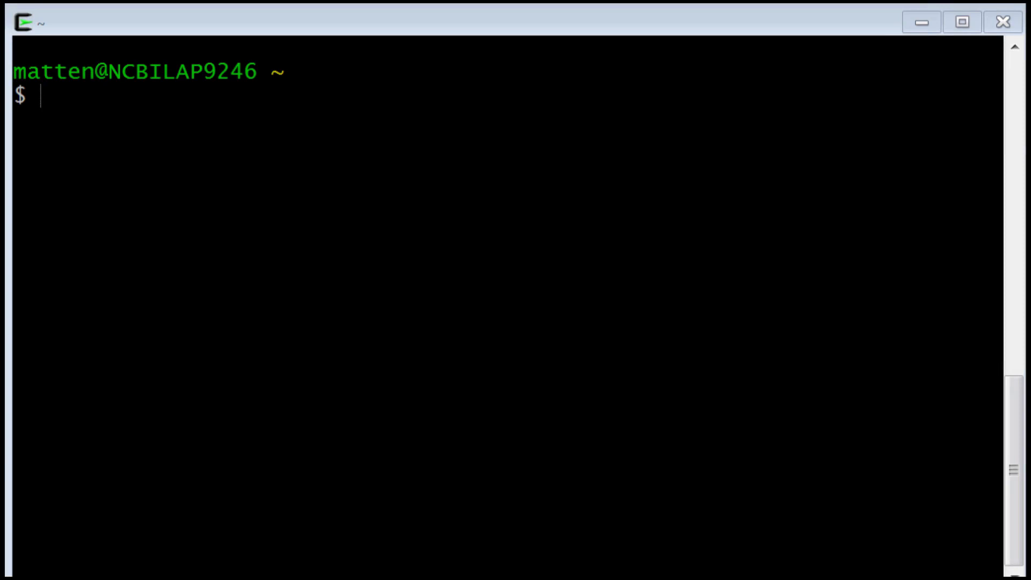
{"action": "type", "text": "esearc"}
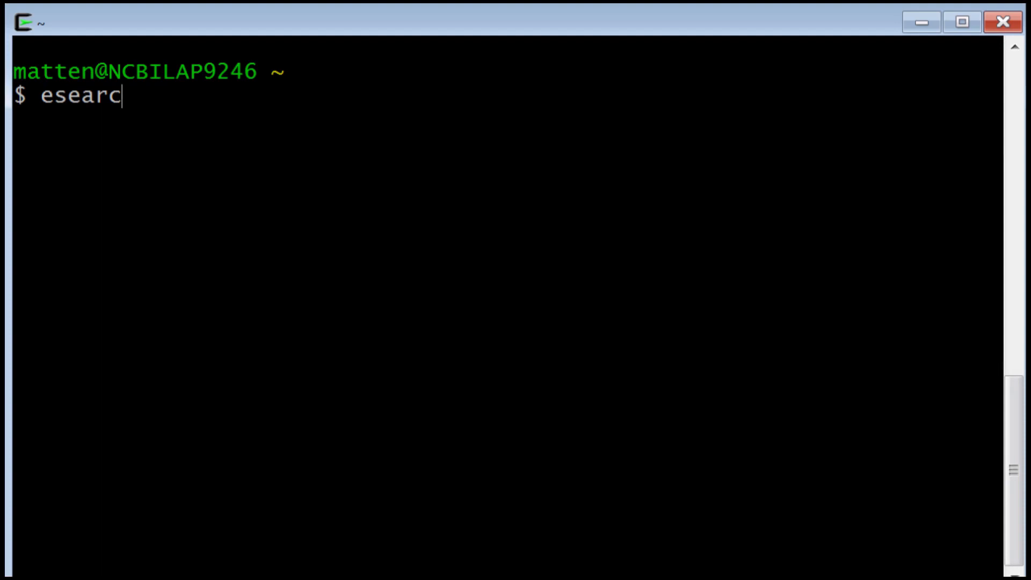
{"action": "type", "text": "h -versio"}
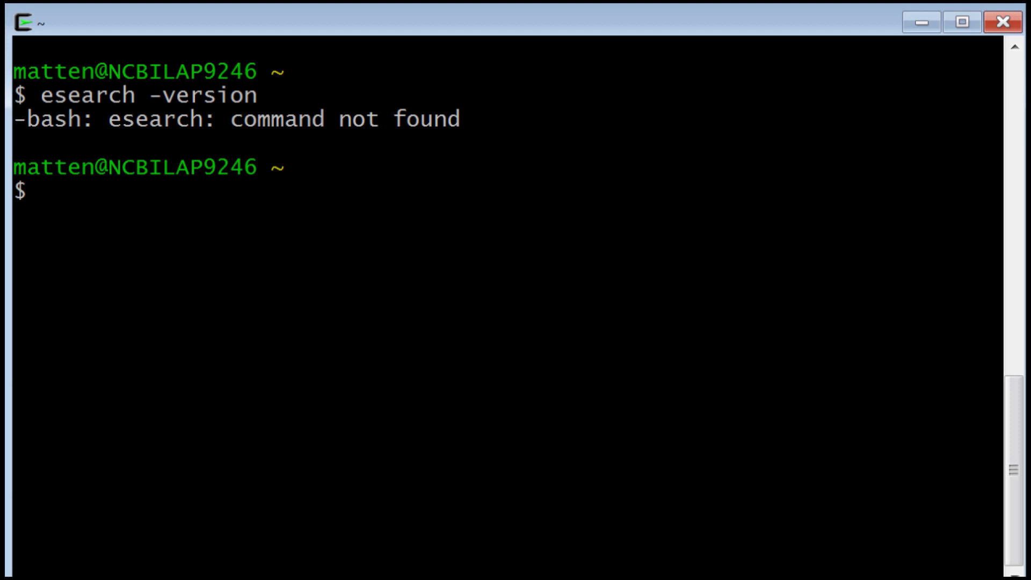
- Add export PATH=$PATH:$HOME/edirect to .bash_profile in nano, then save and exit
{"action": "type", "text": "nano"}
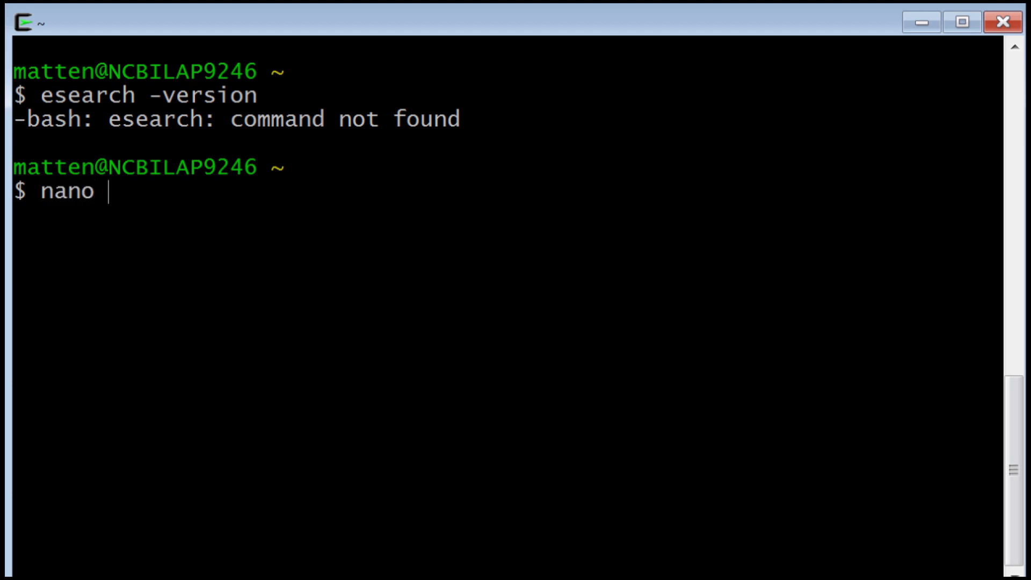
{"action": "type", "text": ".bash"}
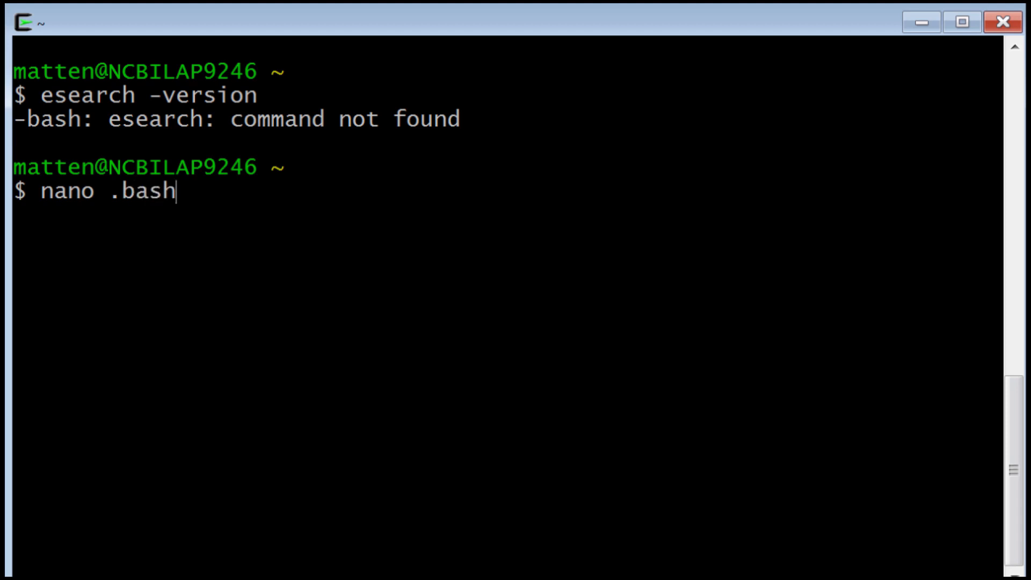
{"action": "type", "text": "_profile"}
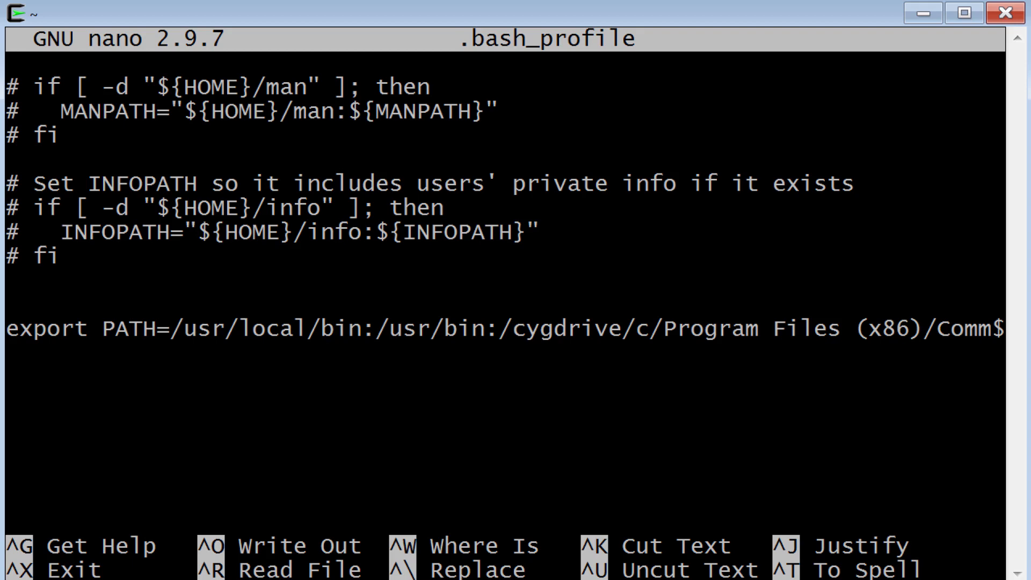
{"action": "type", "text": "export PATH=$PATH:$HOME/edirect"}
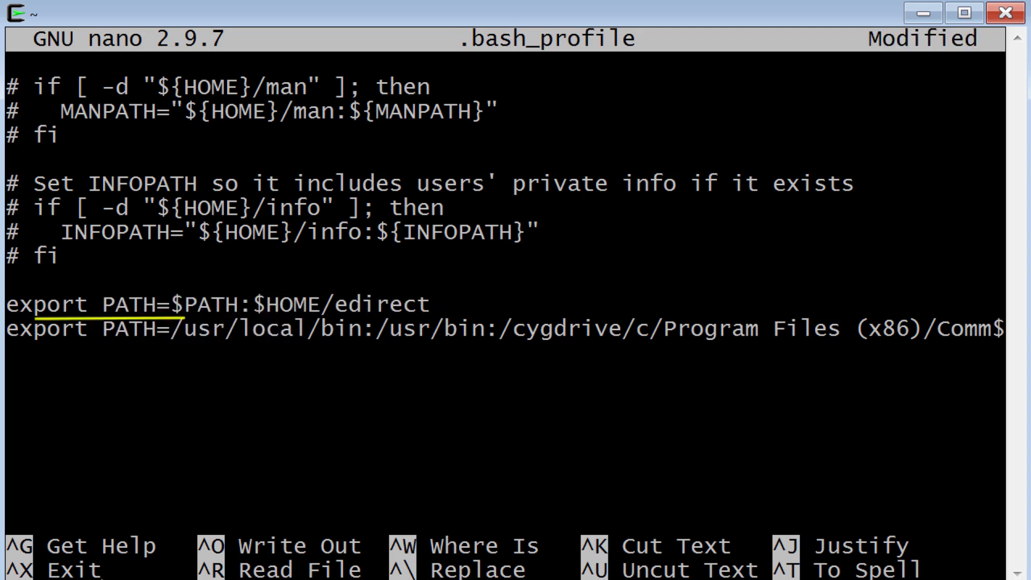
{"action": "key", "text": "ctrl+x"}
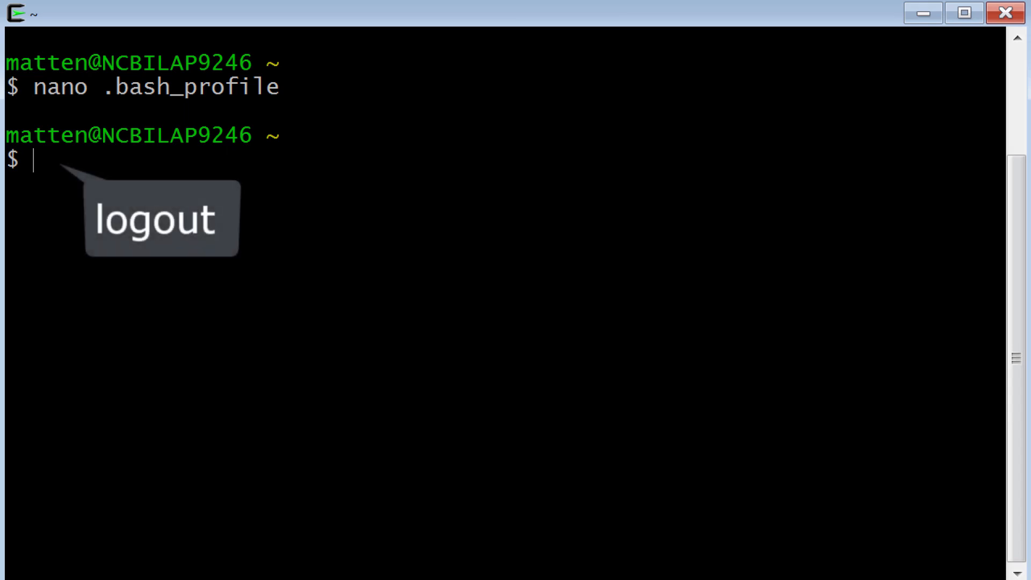
- Run esearch -version and see it report version 8.60
{"action": "type", "text": "esearch -version"}
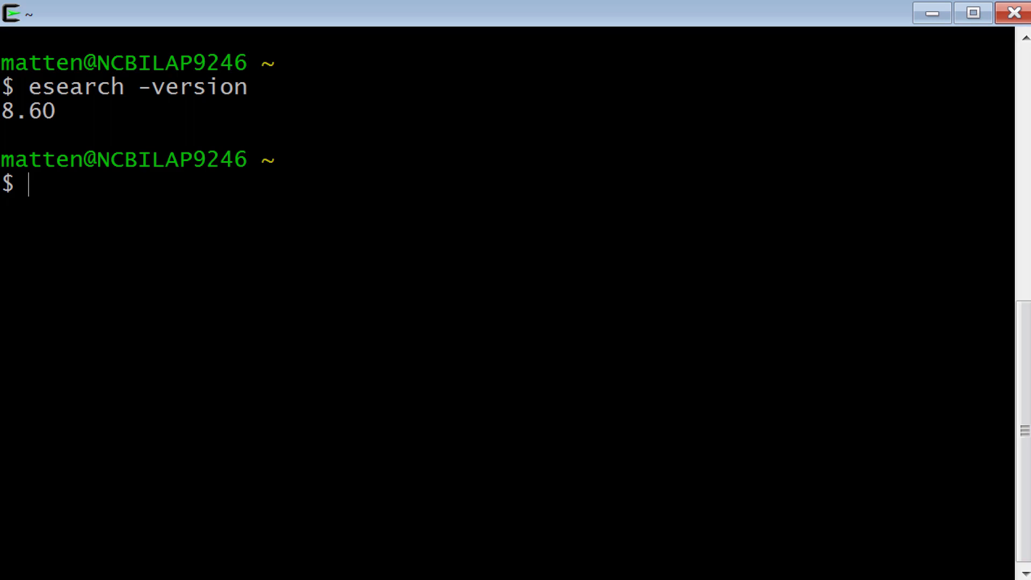
- Page through efetch -help | more for format, selection and range options, then quit
{"action": "type", "text": "efetch -"}
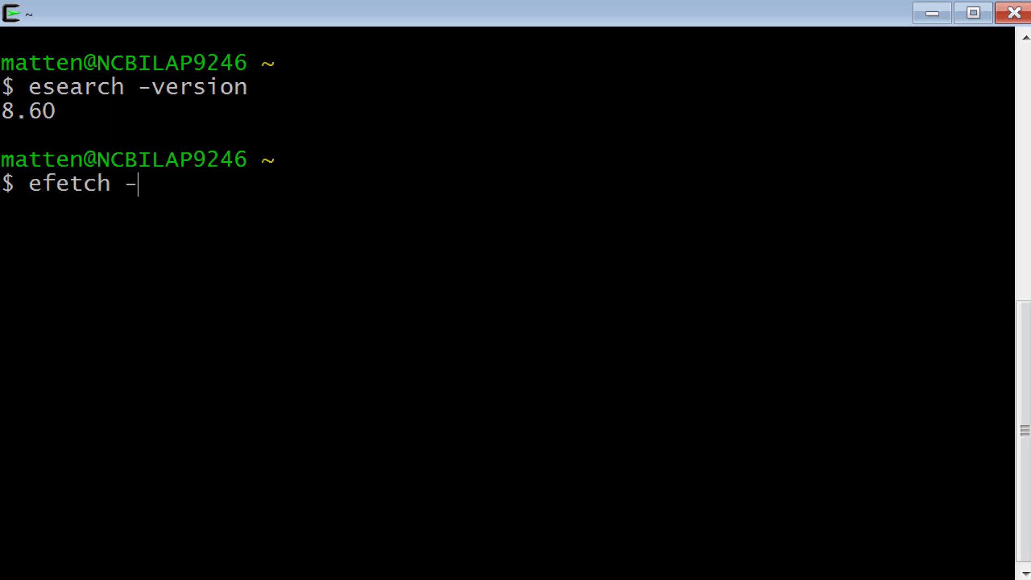
{"action": "type", "text": "help"}
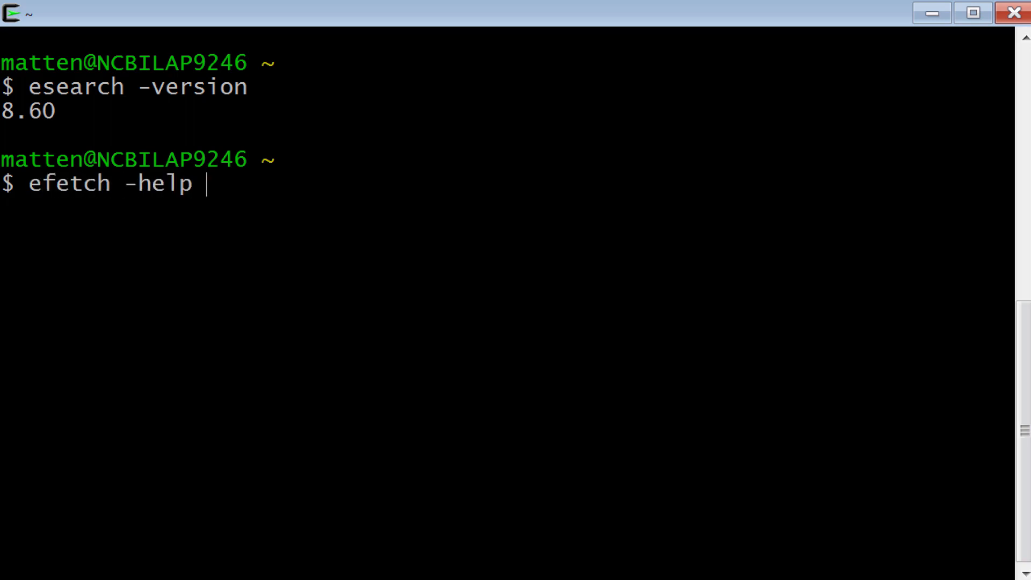
{"action": "type", "text": "| mor"}
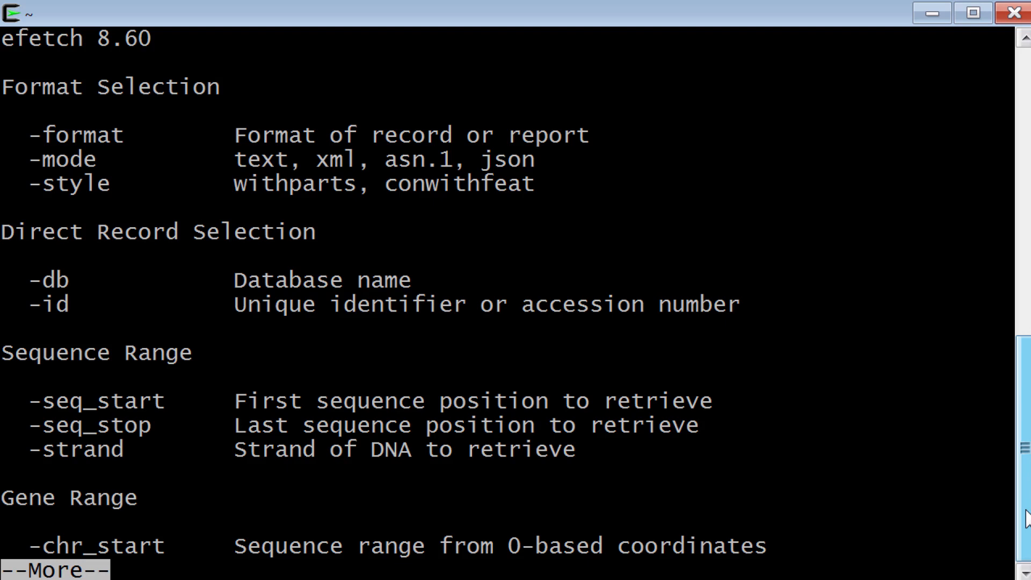
{"action": "key", "text": "q"}
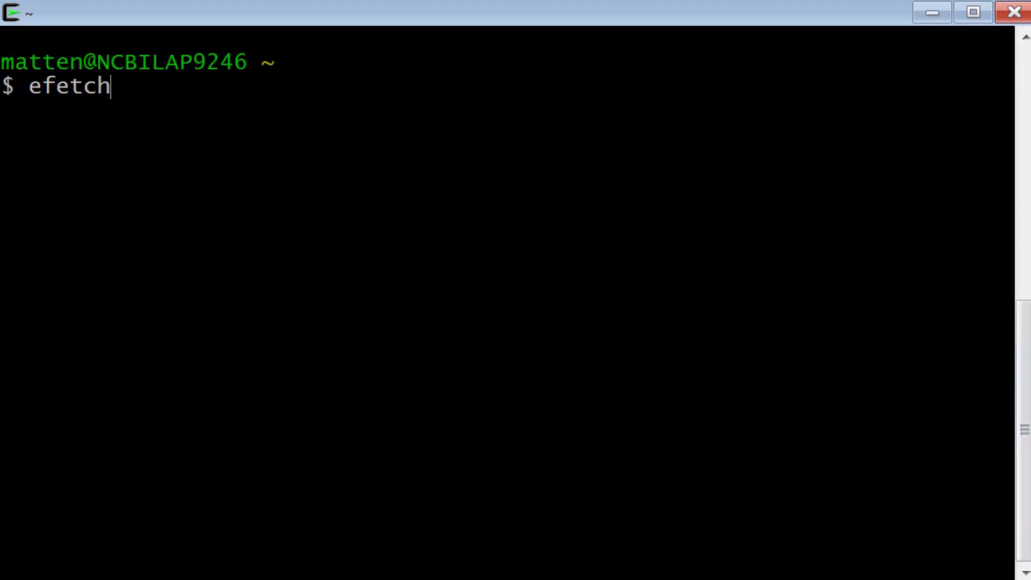
- Enter 'efetch -db protein -id np_000302.1 -format fasta > np.faa' and highlight the accession
{"action": "type", "text": "-db protein -"}
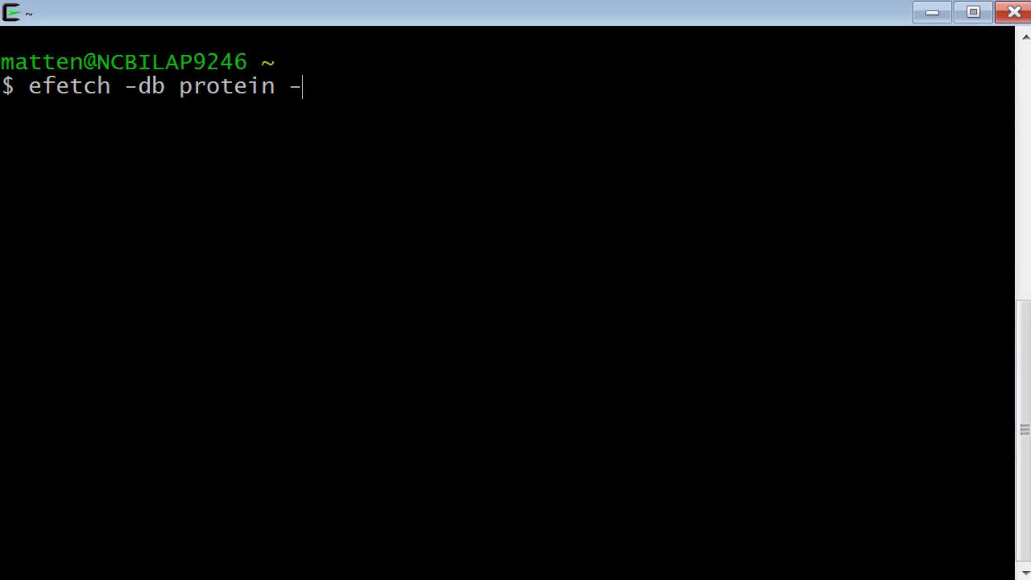
{"action": "type", "text": "id np_000302"}
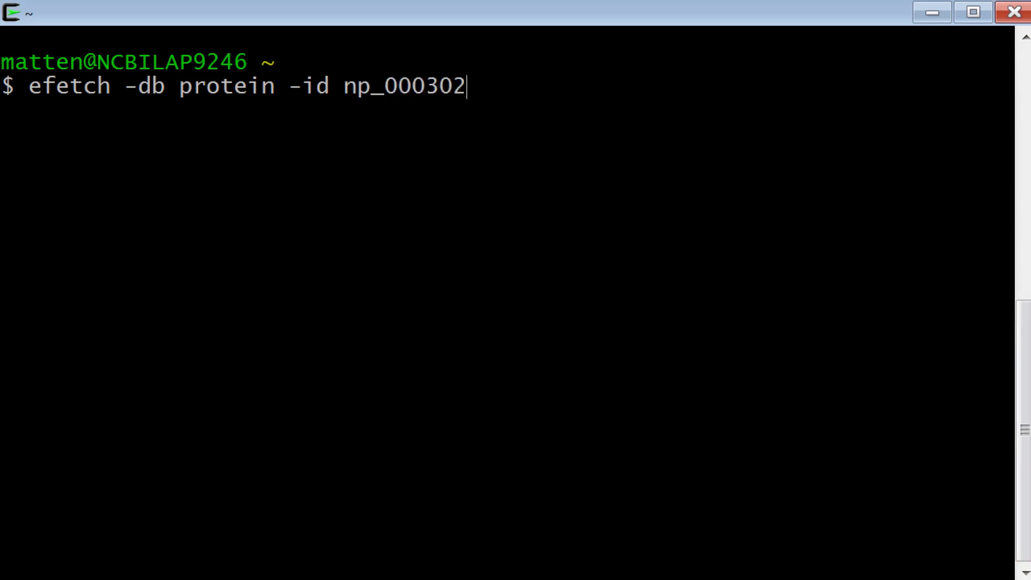
{"action": "type", "text": ".1 -forma"}
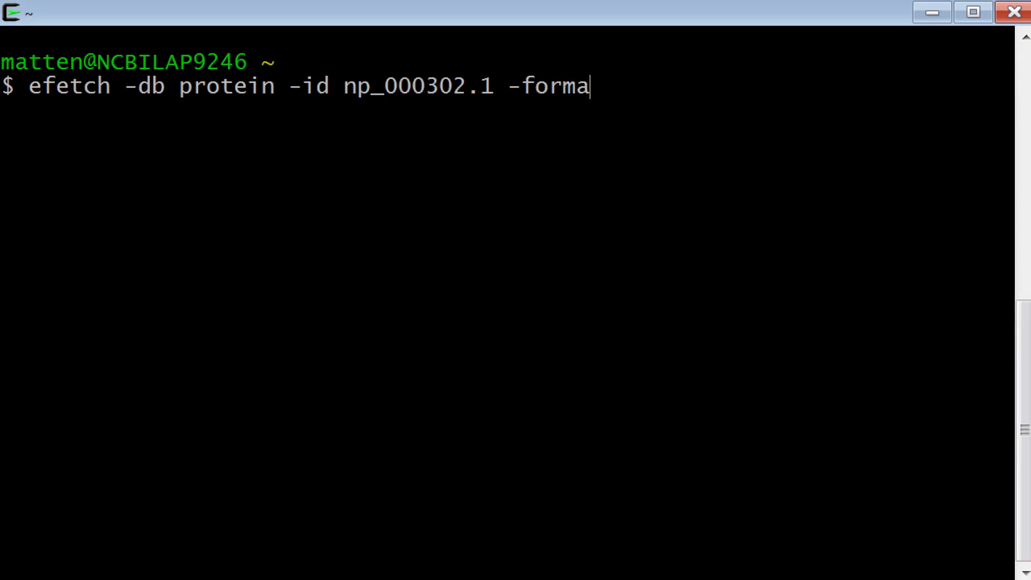
{"action": "type", "text": "t fasta > np"}
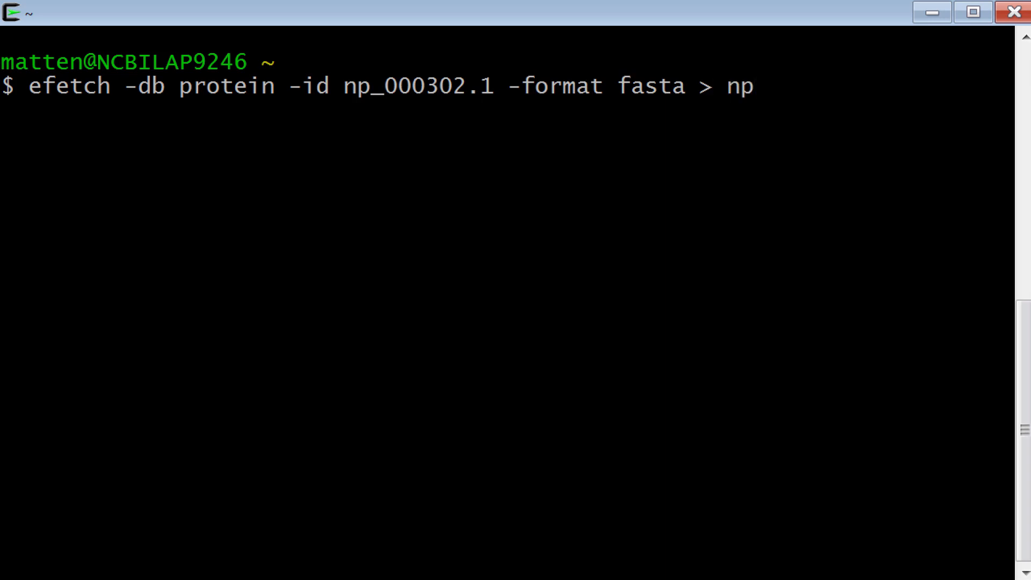
{"action": "type", "text": ".faa"}
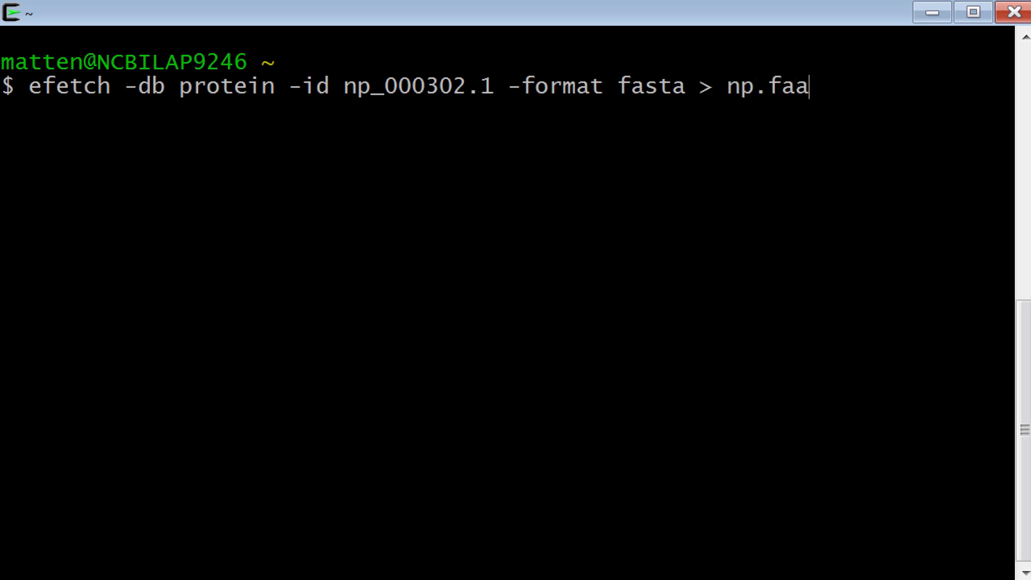
{"action": "double_click", "coordinate": [417, 85]}
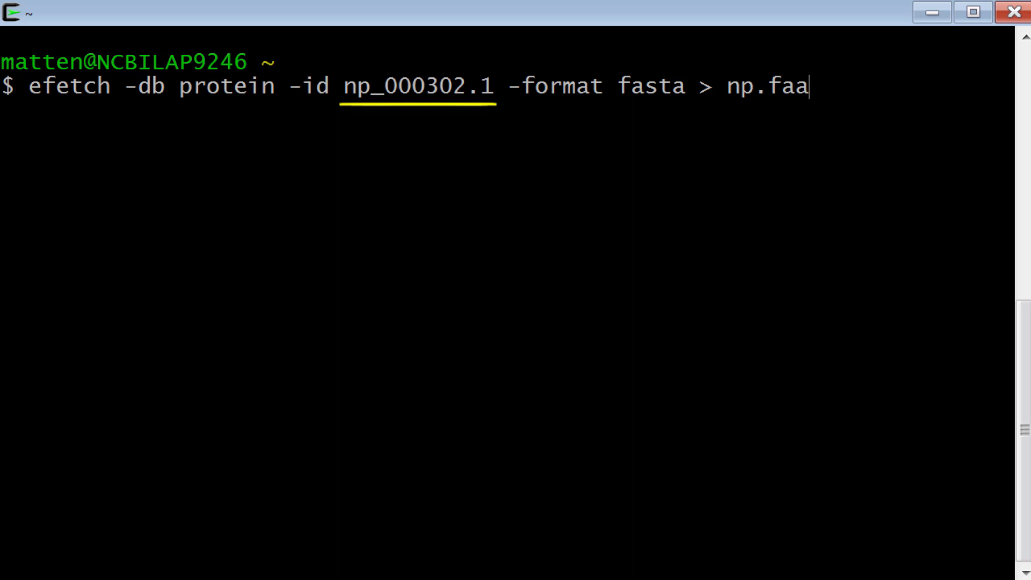